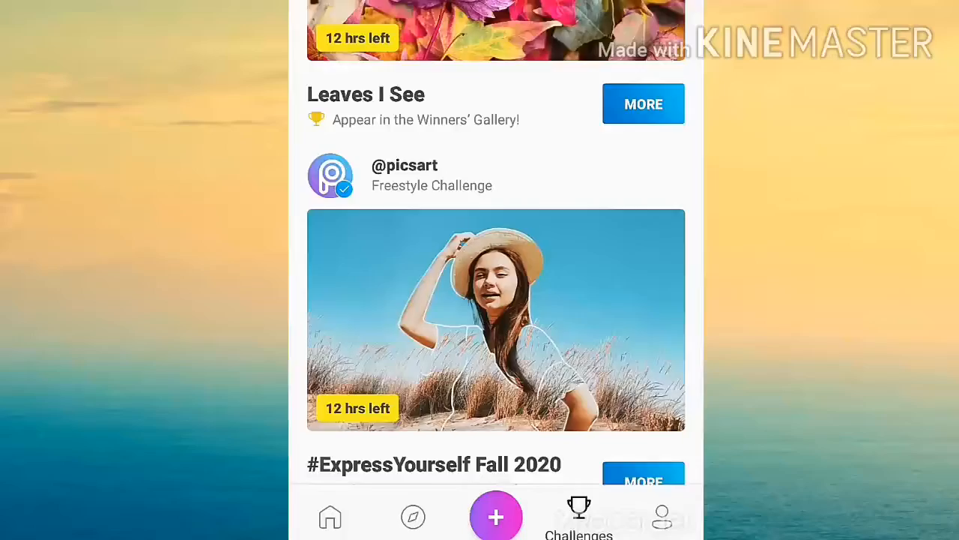
- Reach PicsArt's create-new screen and scroll to the Color Backgrounds section
{"action": "scroll", "scroll_direction": "down", "scroll_amount": 3}
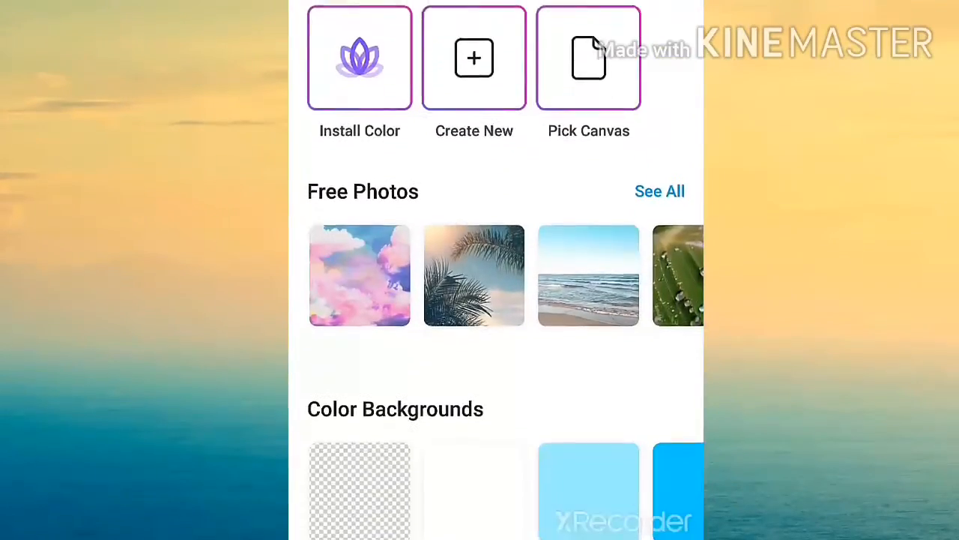
{"action": "scroll", "scroll_direction": "down", "scroll_amount": 3}
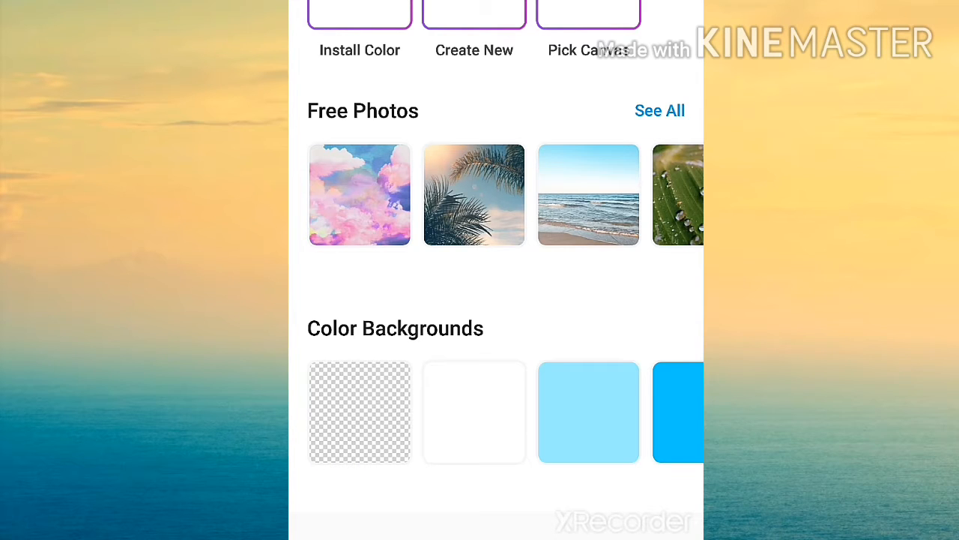
- Start a new transparent canvas and crop it down to a wide horizontal strip
{"action": "left_click", "coordinate": [359, 411]}
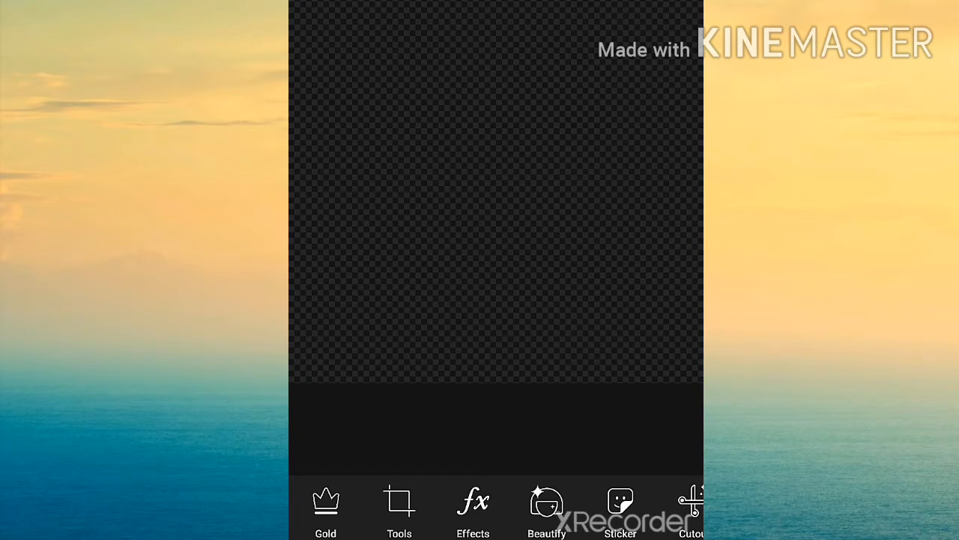
{"action": "left_click", "coordinate": [399, 510]}
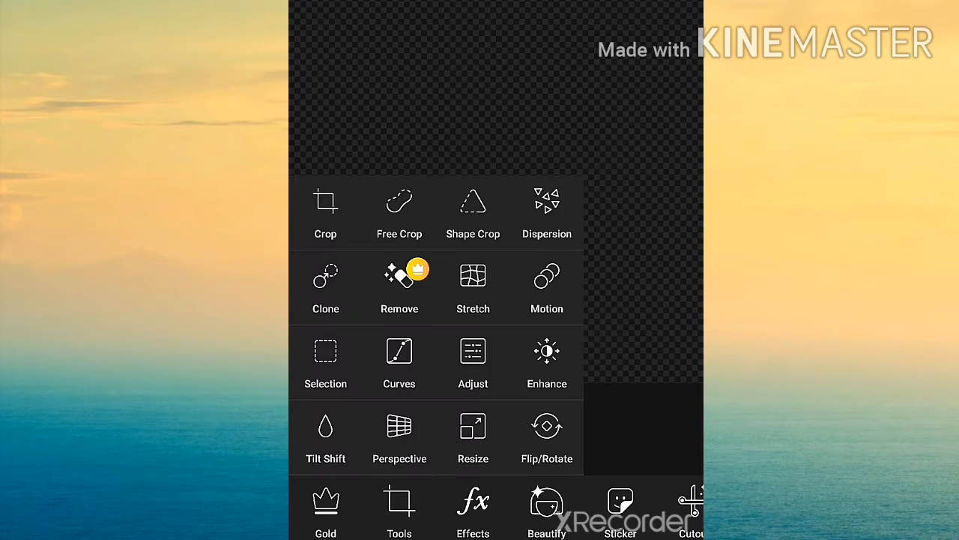
{"action": "left_click", "coordinate": [325, 213]}
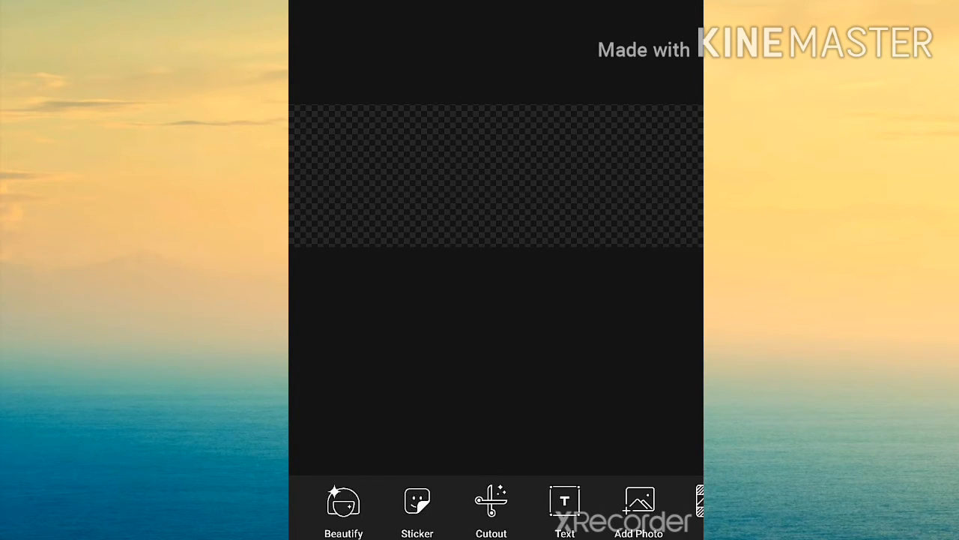
{"action": "scroll", "scroll_direction": "left", "scroll_amount": 3}
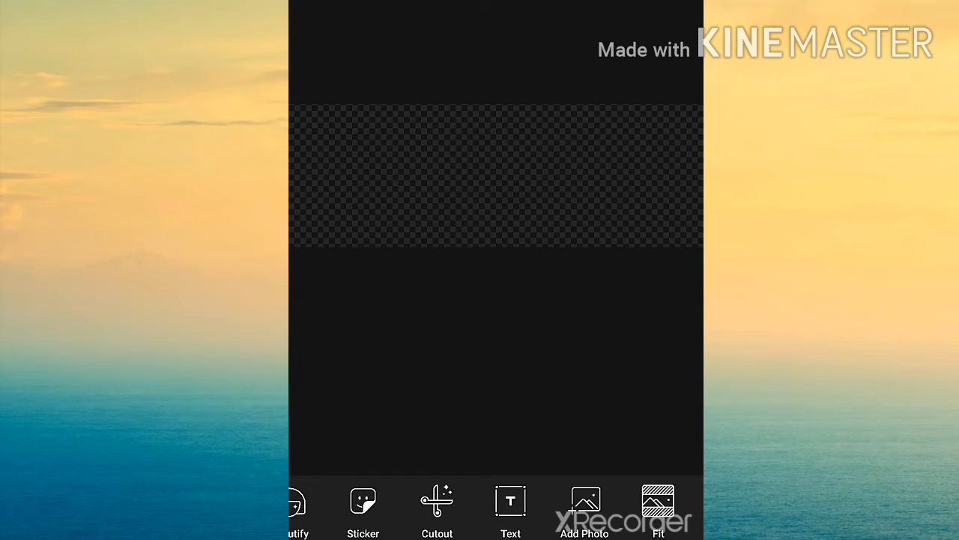
- Add the word 'Jeet' as a large white text layer on the transparent strip
{"action": "left_click", "coordinate": [509, 509]}
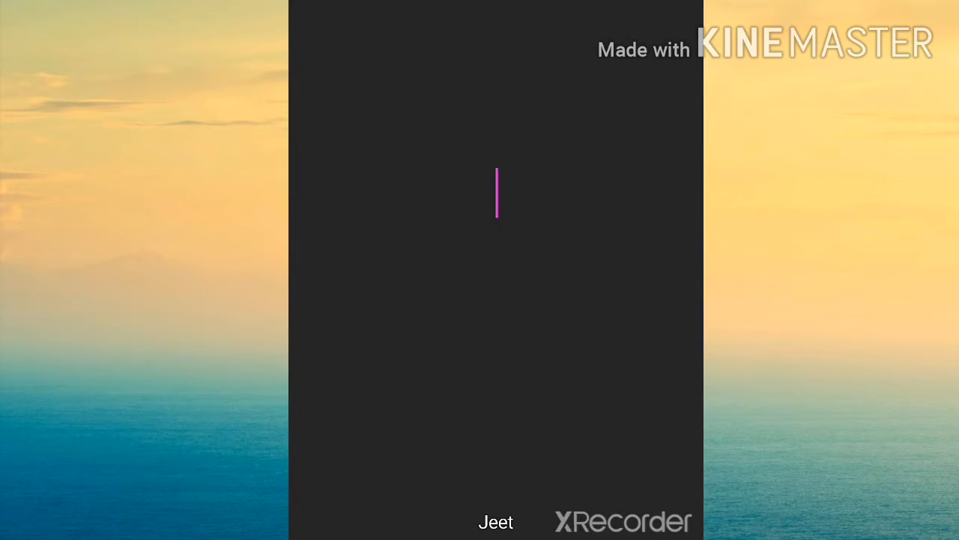
{"action": "left_click", "coordinate": [497, 192]}
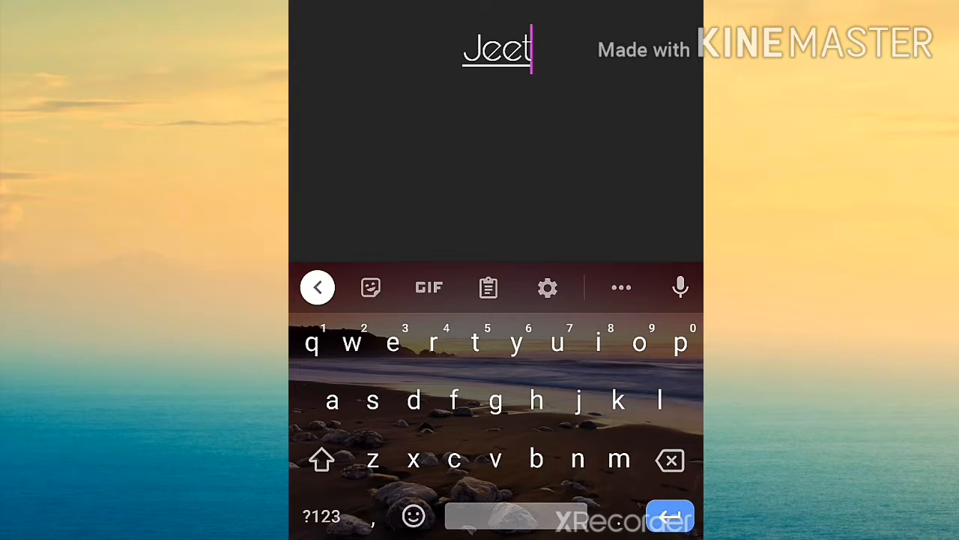
{"action": "left_click", "coordinate": [669, 516]}
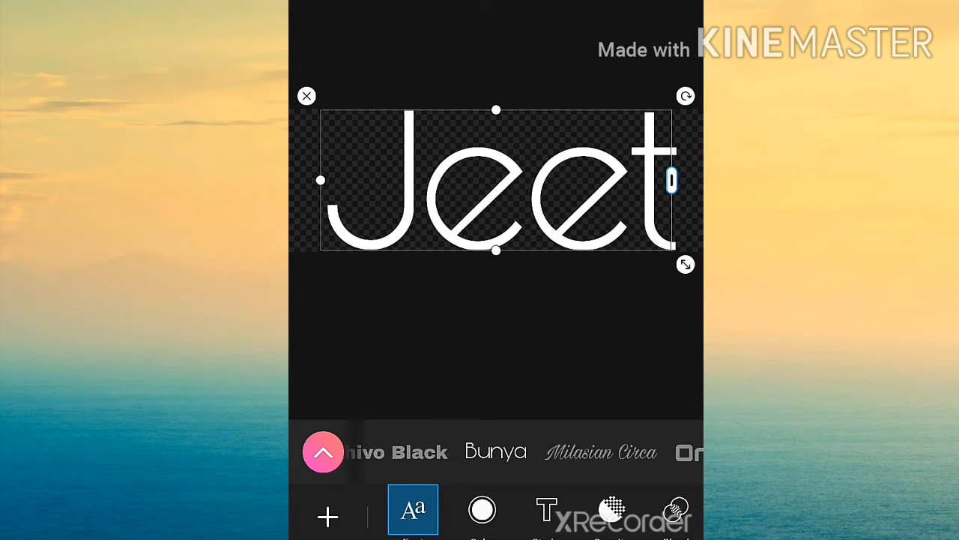
- Fill the Jeet text with the orange paint texture from the Texture choices
{"action": "left_click", "coordinate": [482, 510]}
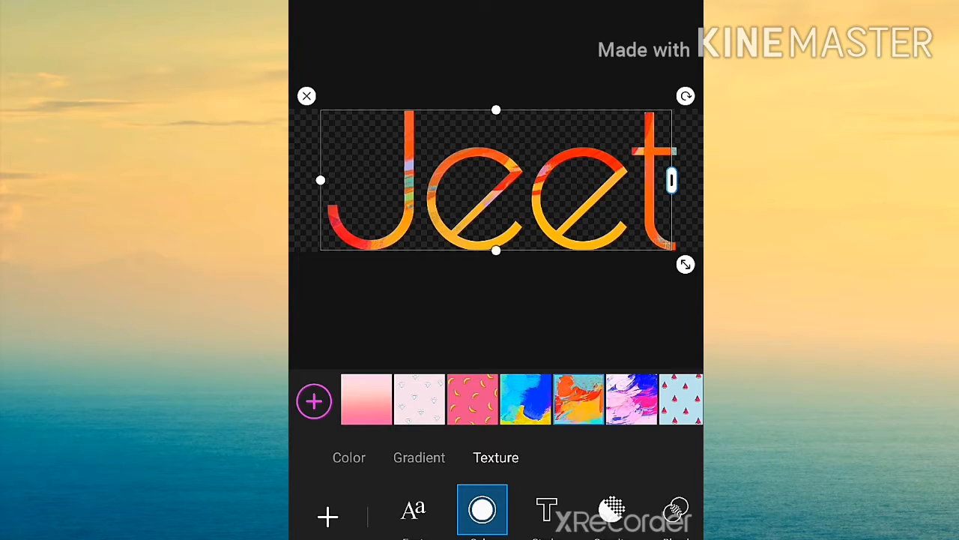
{"action": "scroll", "scroll_direction": "left", "scroll_amount": 3}
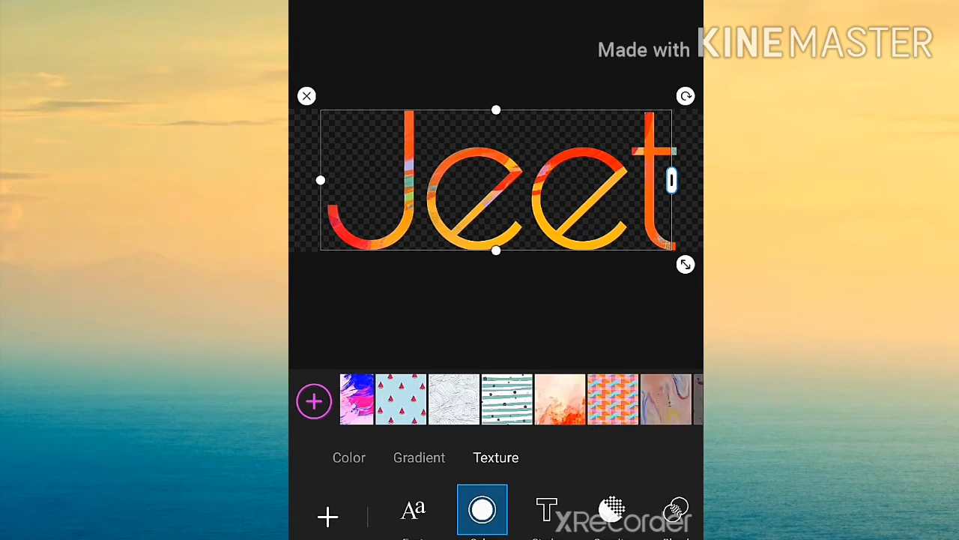
{"action": "scroll", "scroll_direction": "left", "scroll_amount": 3}
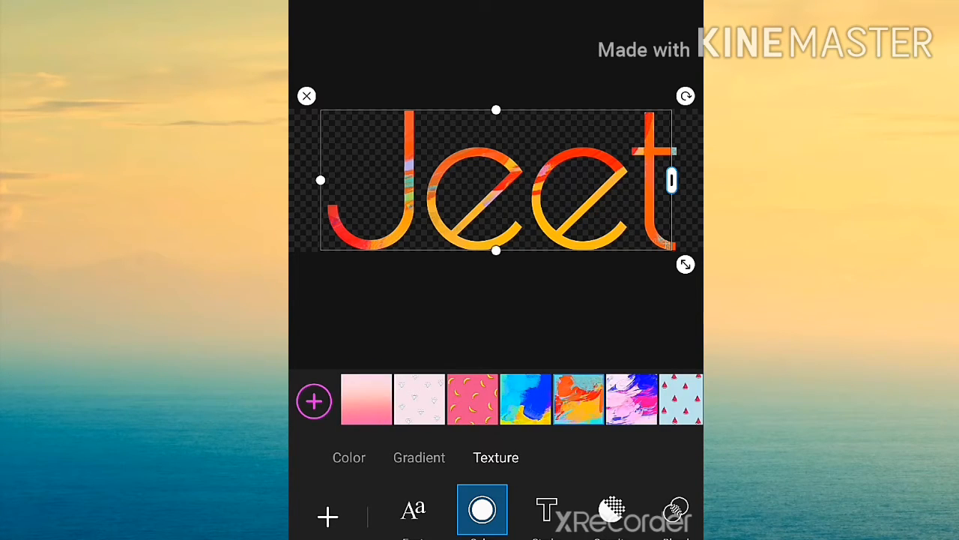
{"action": "left_click", "coordinate": [414, 510]}
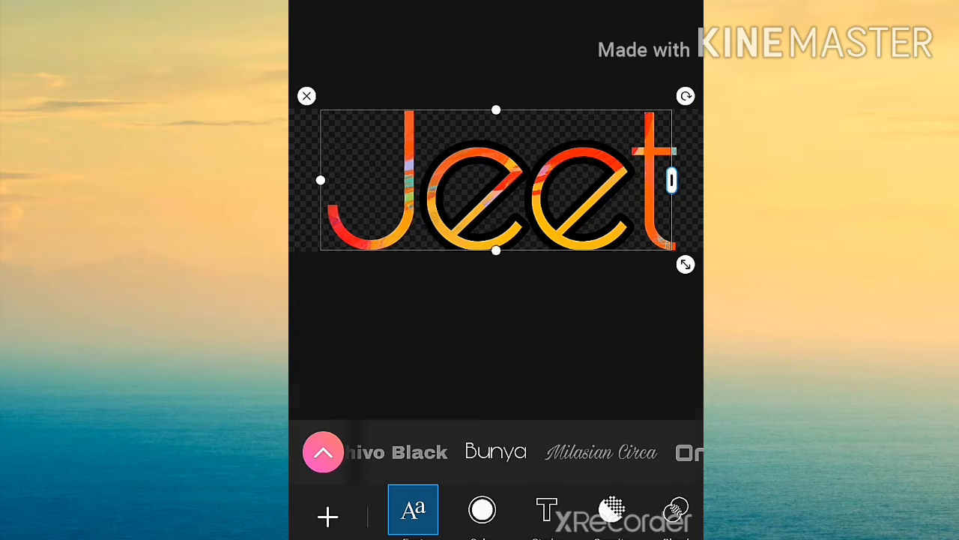
{"action": "left_click", "coordinate": [483, 509]}
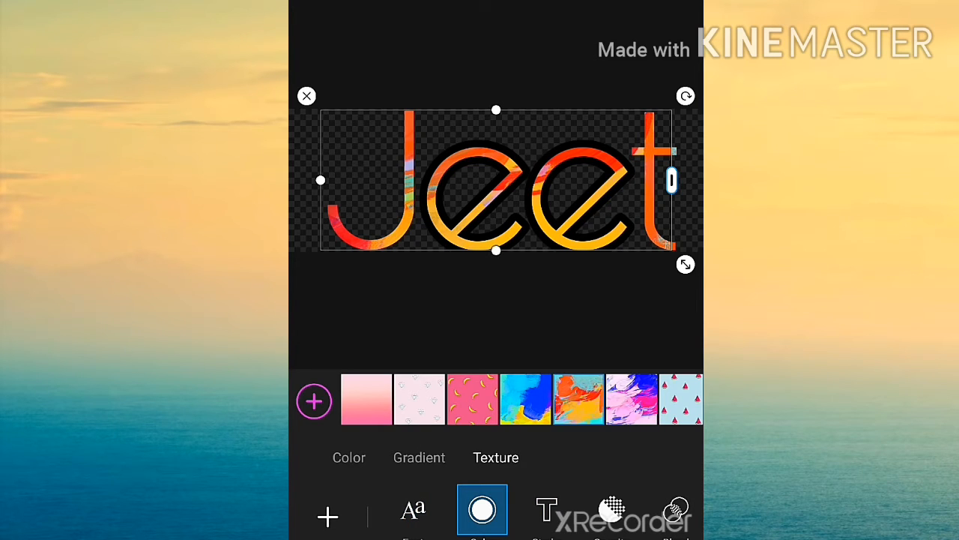
{"action": "left_click", "coordinate": [347, 457]}
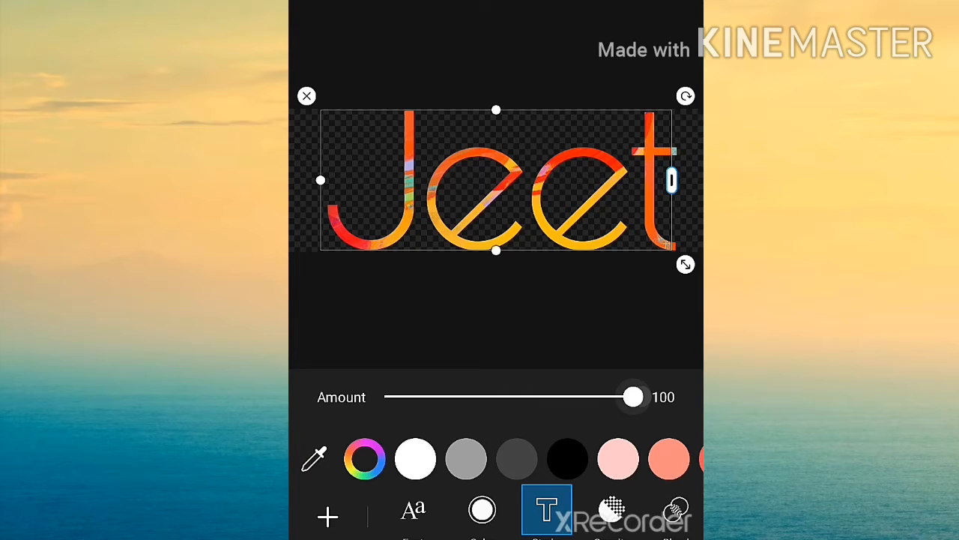
- Give the textured Jeet text a white stroke with Amount 15 and apply it
{"action": "left_click_drag", "start_coordinate": [632, 396], "coordinate": [427, 396]}
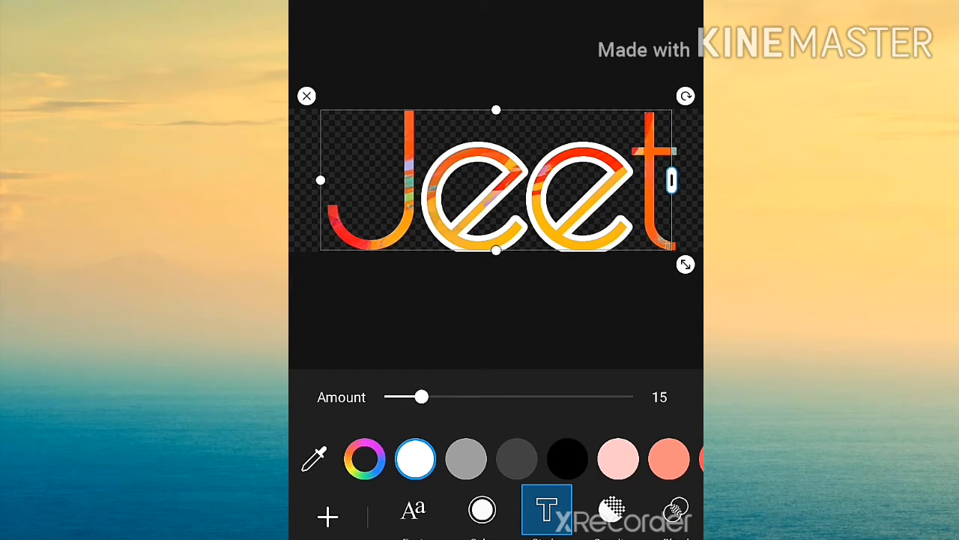
{"action": "left_click", "coordinate": [567, 459]}
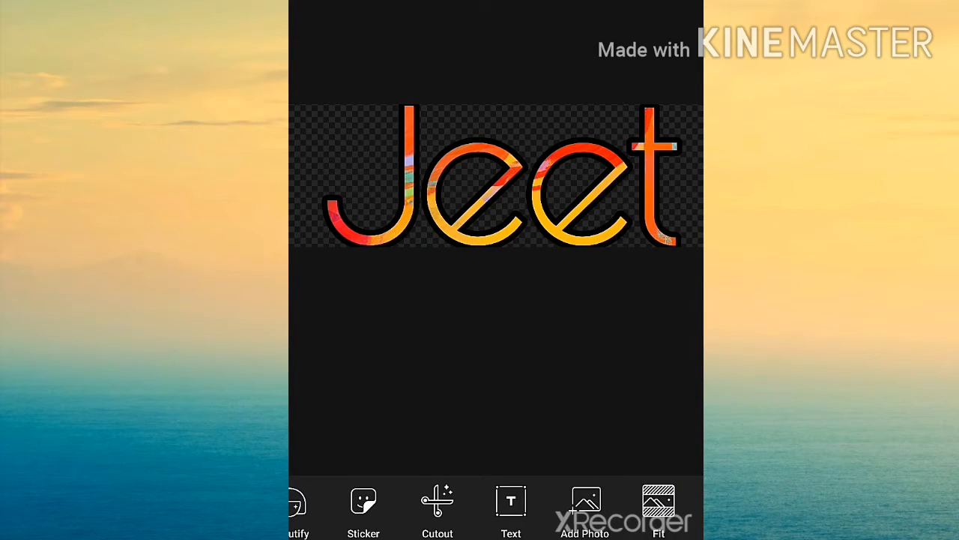
- Browse the Sticker library's Discover list of motivational text stickers
{"action": "scroll", "scroll_direction": "left", "scroll_amount": 3}
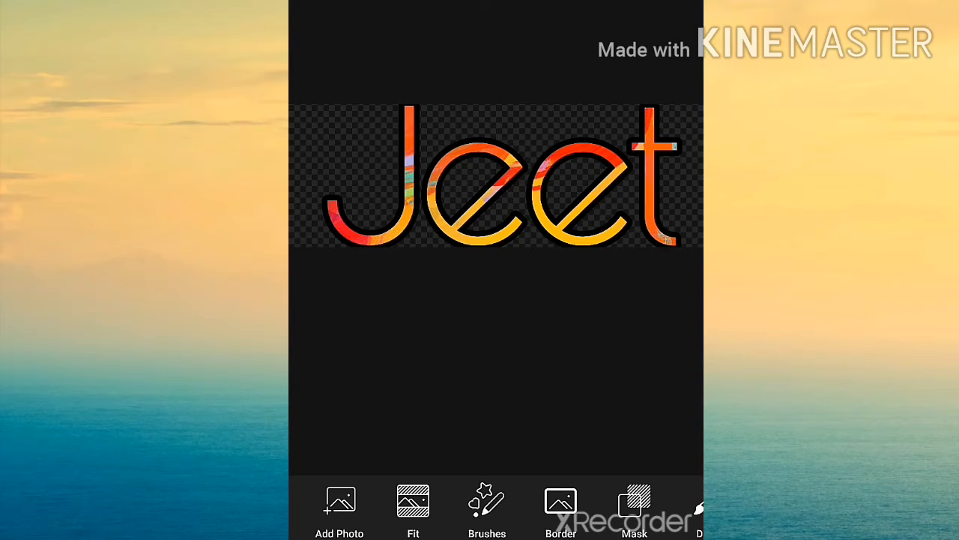
{"action": "scroll", "scroll_direction": "left", "scroll_amount": 3}
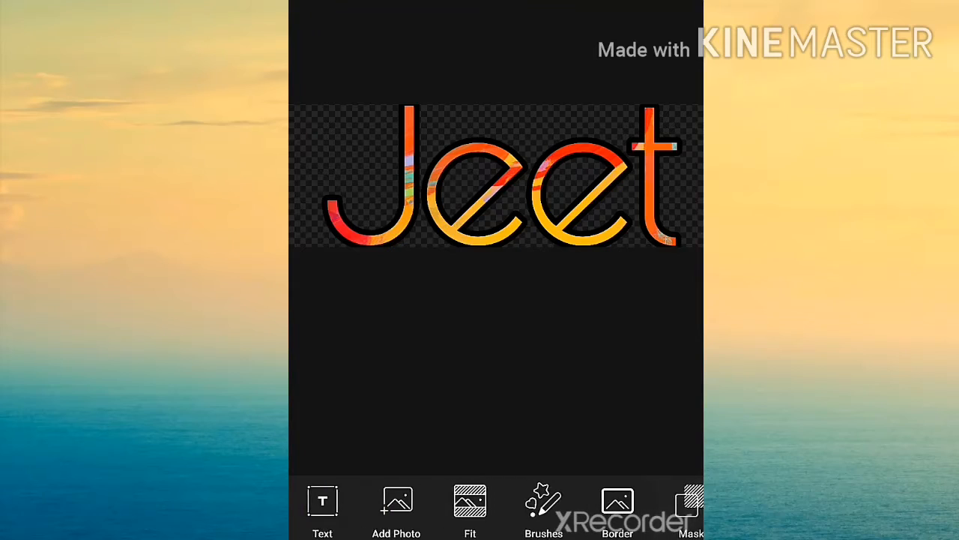
{"action": "scroll", "scroll_direction": "left", "scroll_amount": 3}
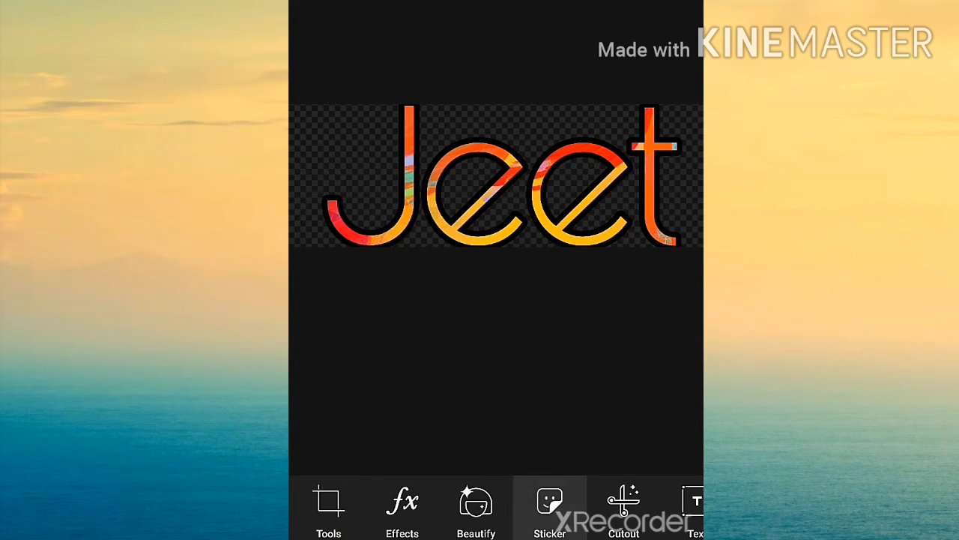
{"action": "left_click", "coordinate": [549, 509]}
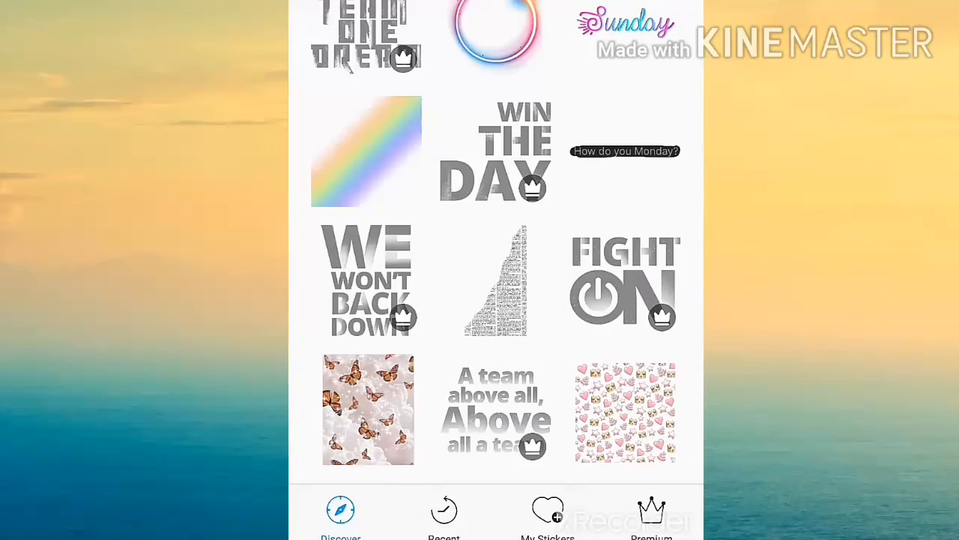
{"action": "scroll", "scroll_direction": "down", "scroll_amount": 3}
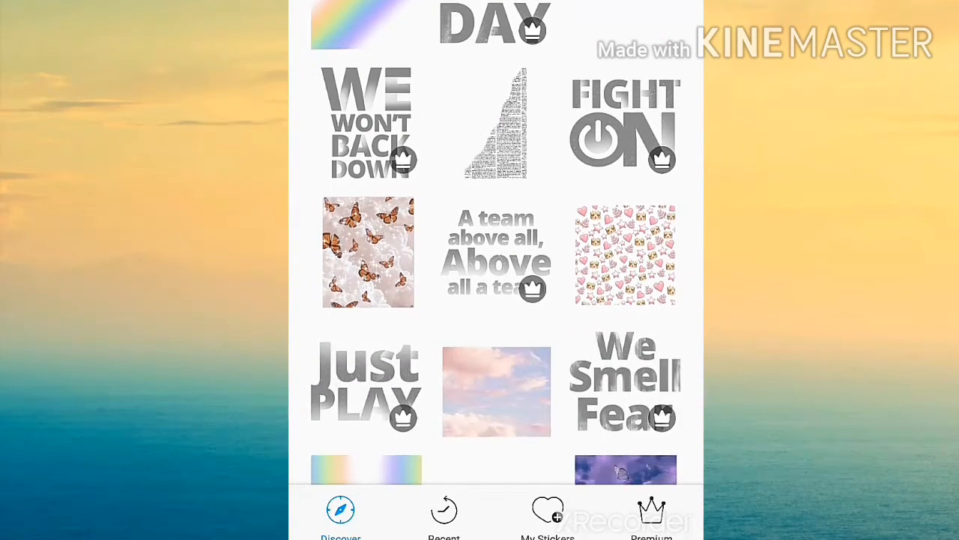
{"action": "scroll", "scroll_direction": "down", "scroll_amount": 3}
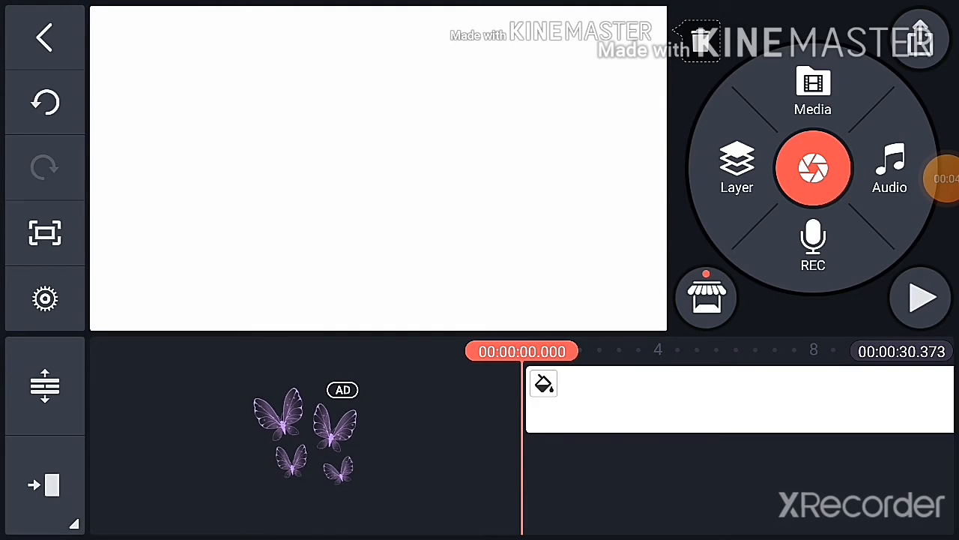
- Add the Jeet PNG as a media layer, shrink it and move it to the bottom-left corner
{"action": "left_click", "coordinate": [738, 167]}
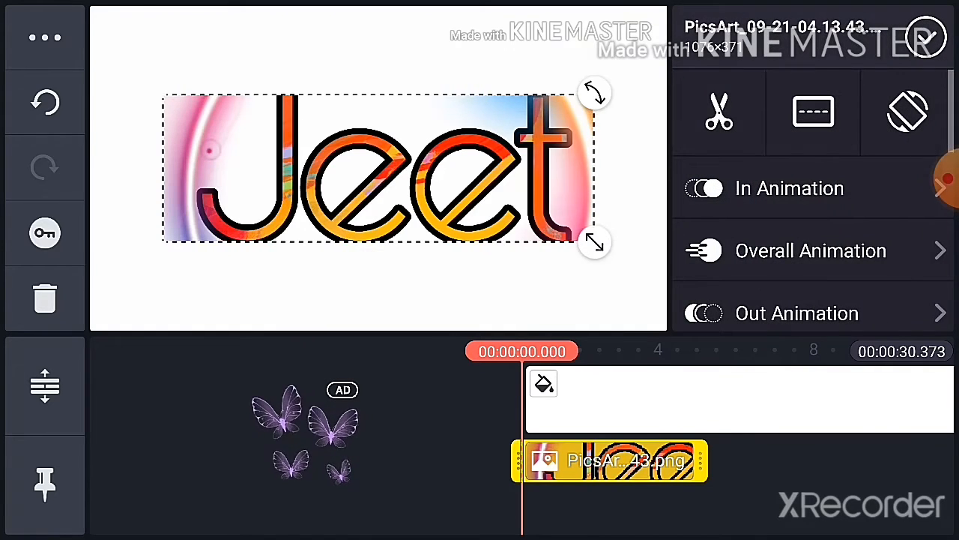
{"action": "left_click_drag", "start_coordinate": [593, 242], "coordinate": [525, 219]}
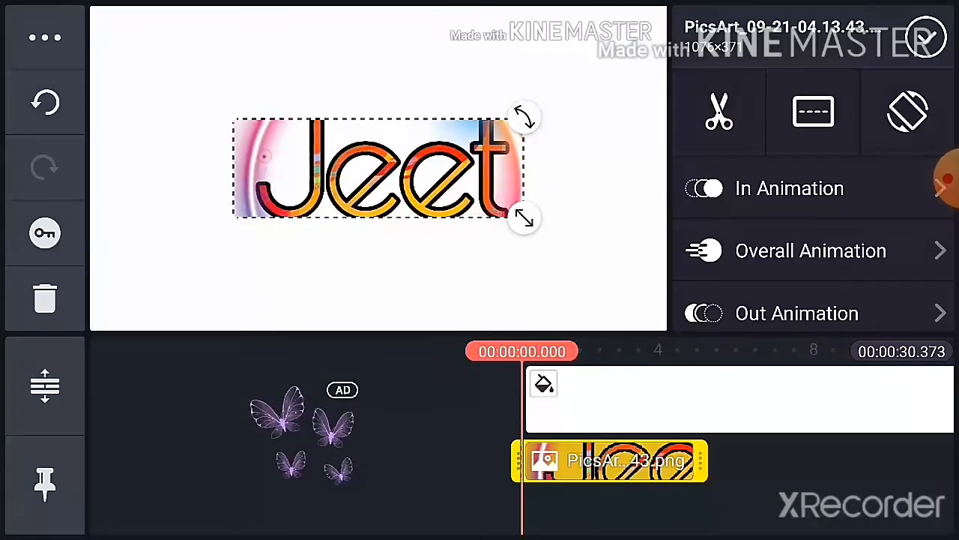
{"action": "left_click_drag", "start_coordinate": [375, 168], "coordinate": [240, 273]}
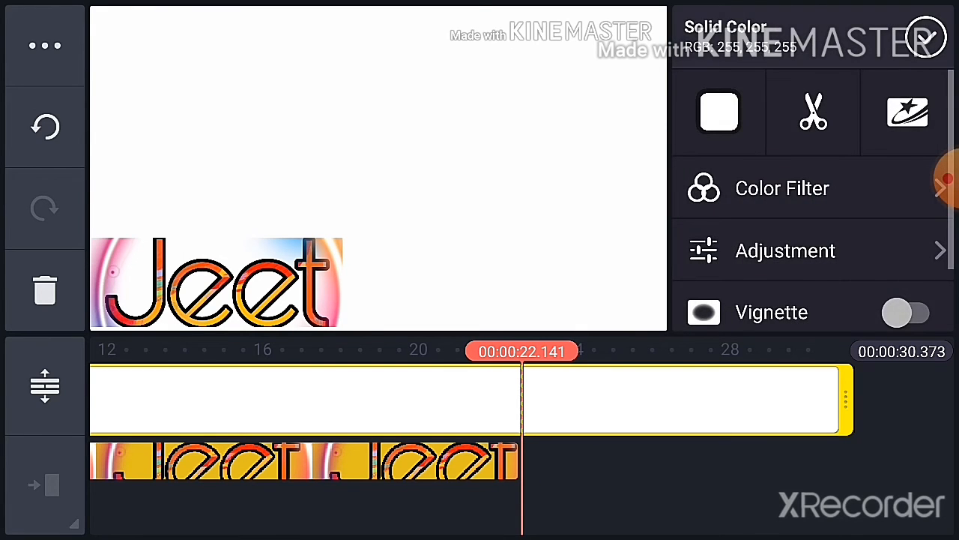
- Extend the white background clip so the project runs about 32 seconds
{"action": "left_click", "coordinate": [813, 112]}
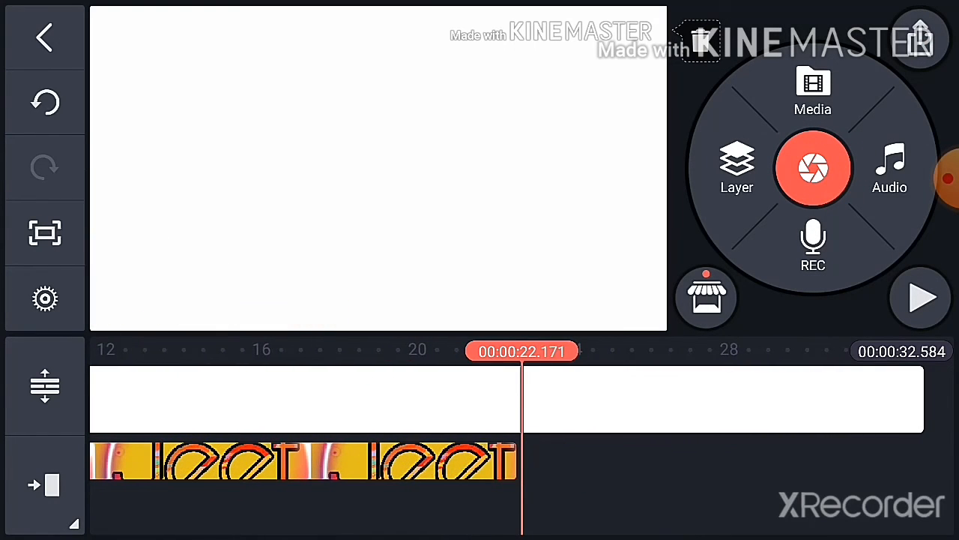
- Add the turquoise JEET image from the PicsArt folder as a second layer and preview playback
{"action": "left_click", "coordinate": [738, 163]}
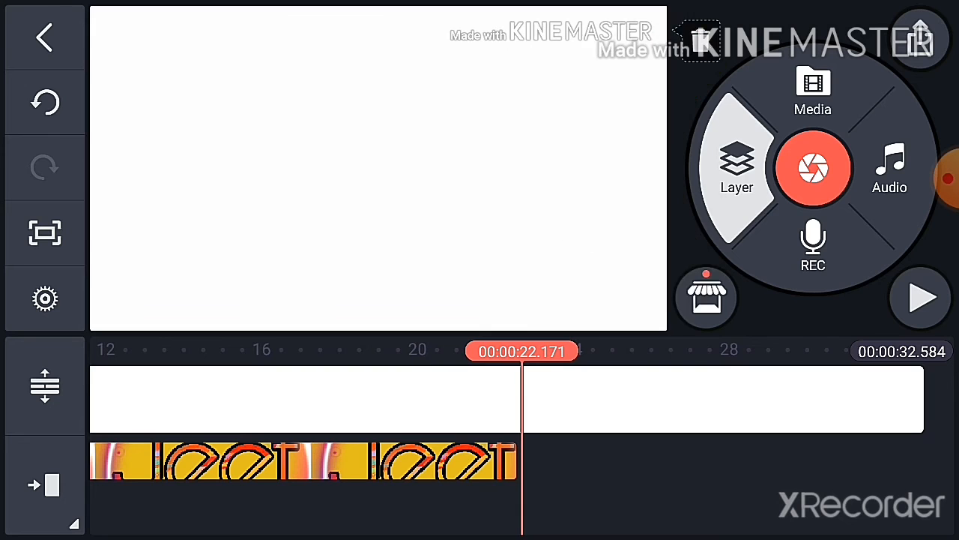
{"action": "left_click", "coordinate": [813, 90]}
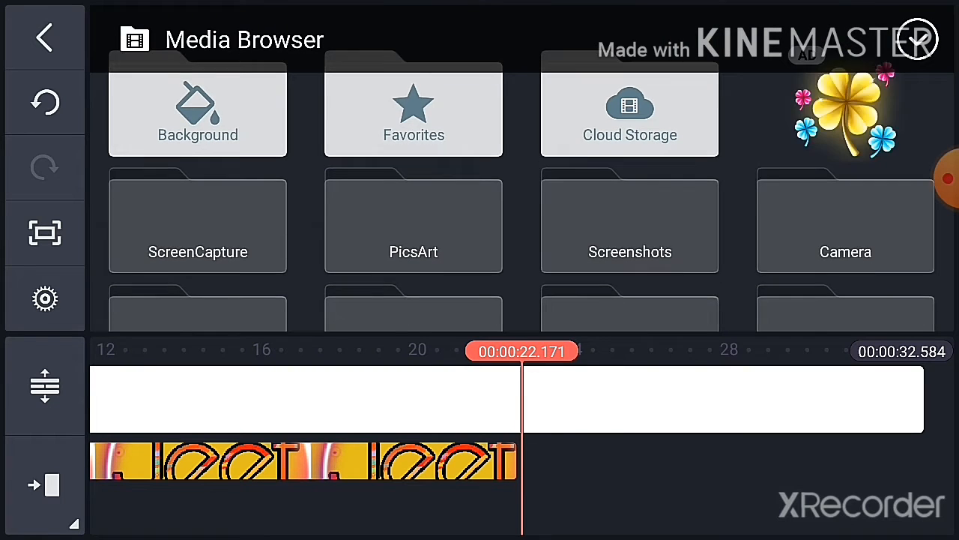
{"action": "left_click", "coordinate": [414, 222]}
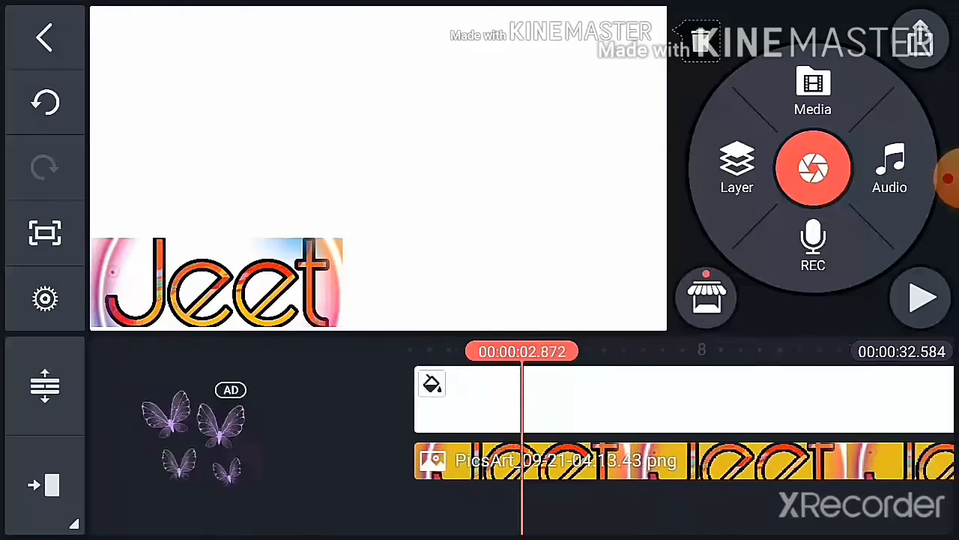
{"action": "left_click", "coordinate": [920, 297]}
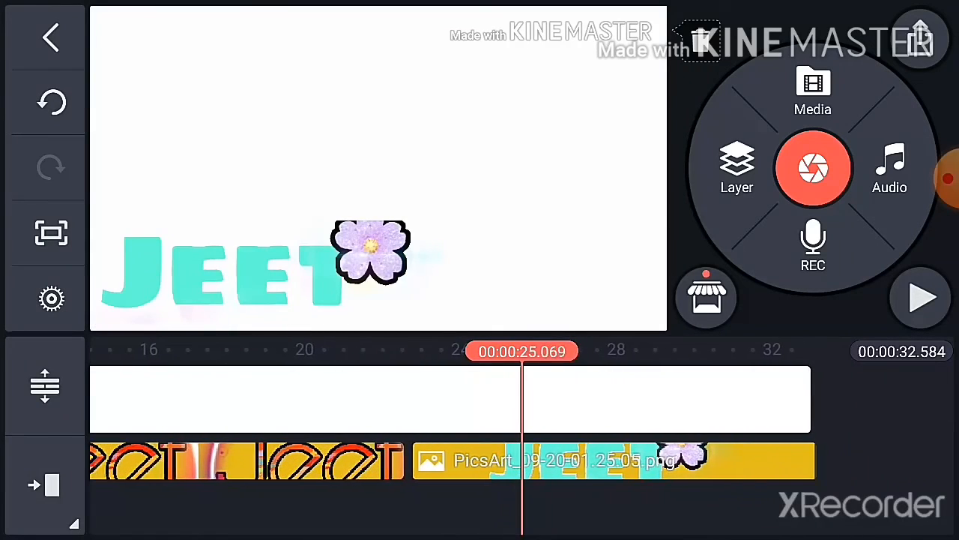
{"action": "left_click", "coordinate": [920, 296]}
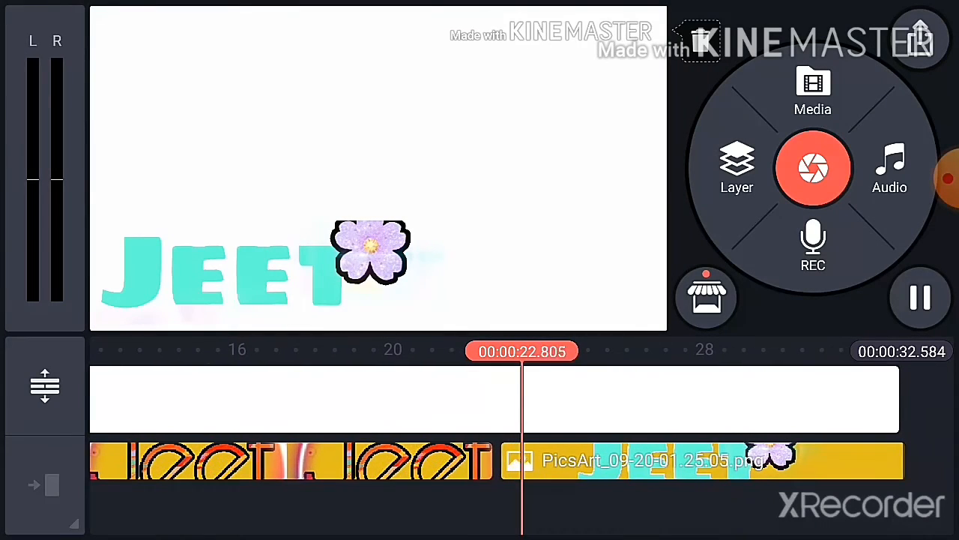